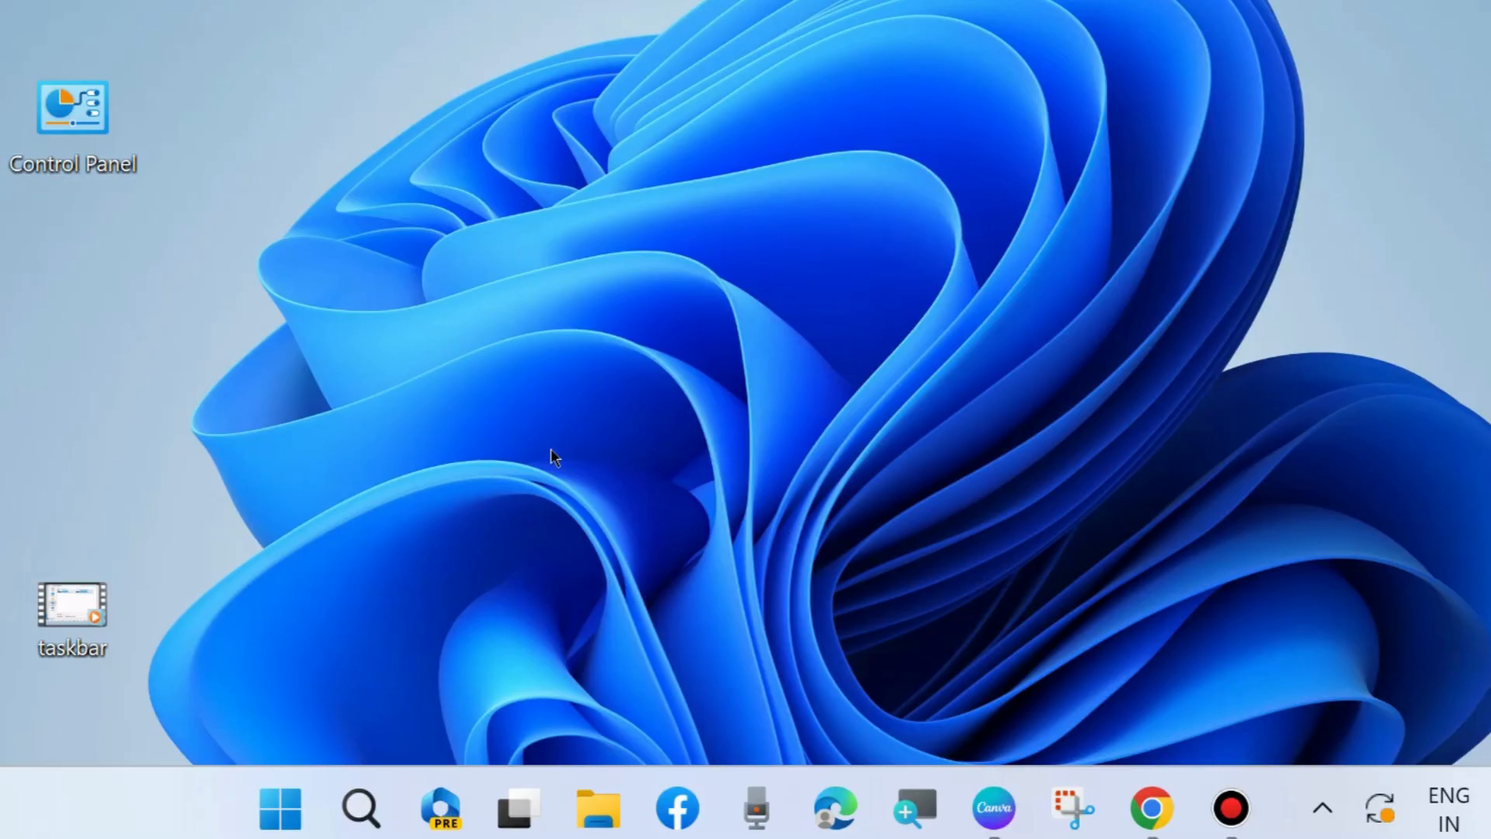
mouse_move(1046, 722)
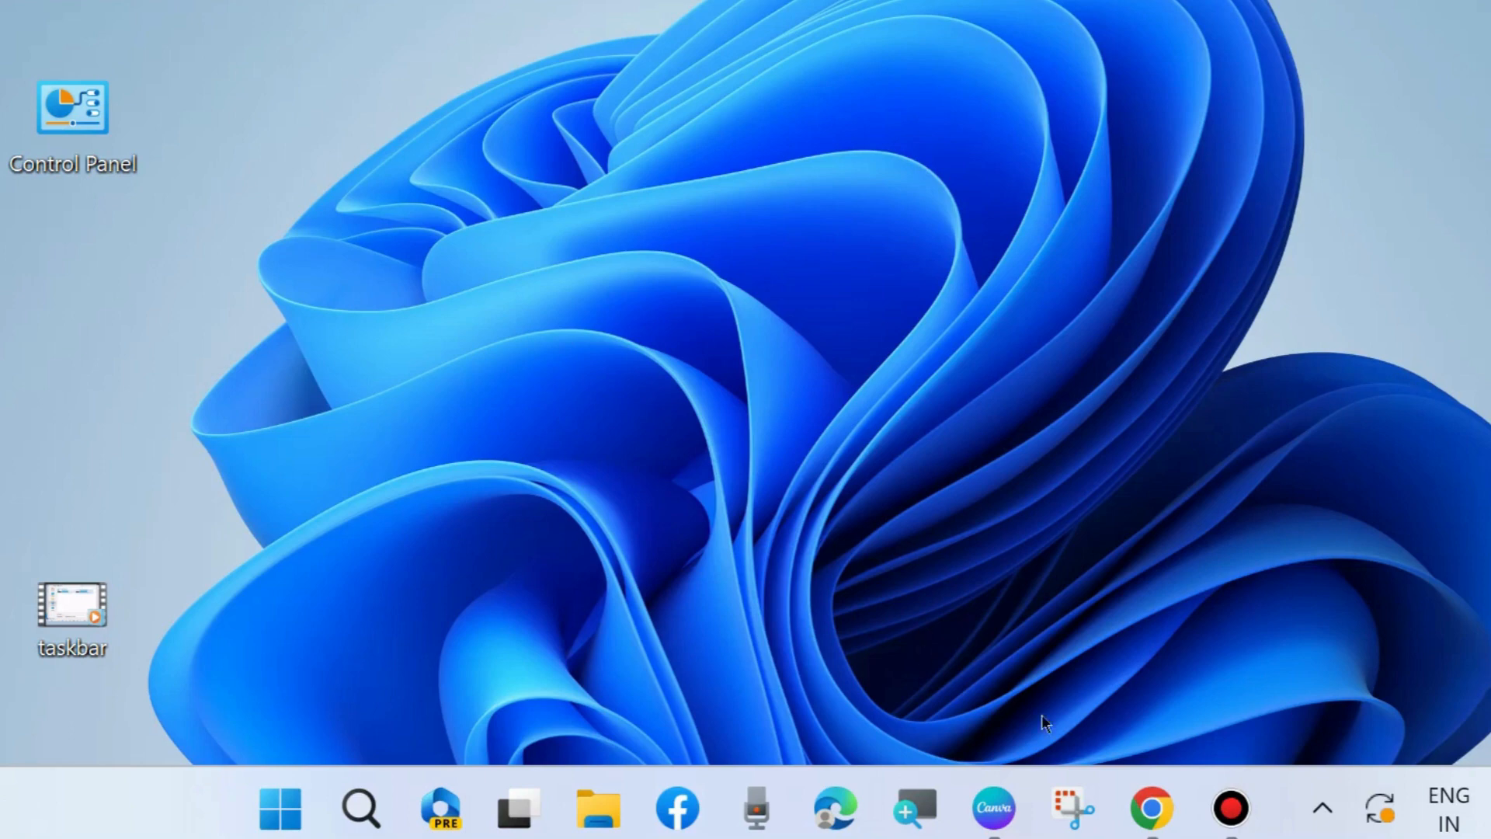
Find the Microsoft Support article in Chrome and download the troubleshooter file.
left_click(1149, 808)
type("download")
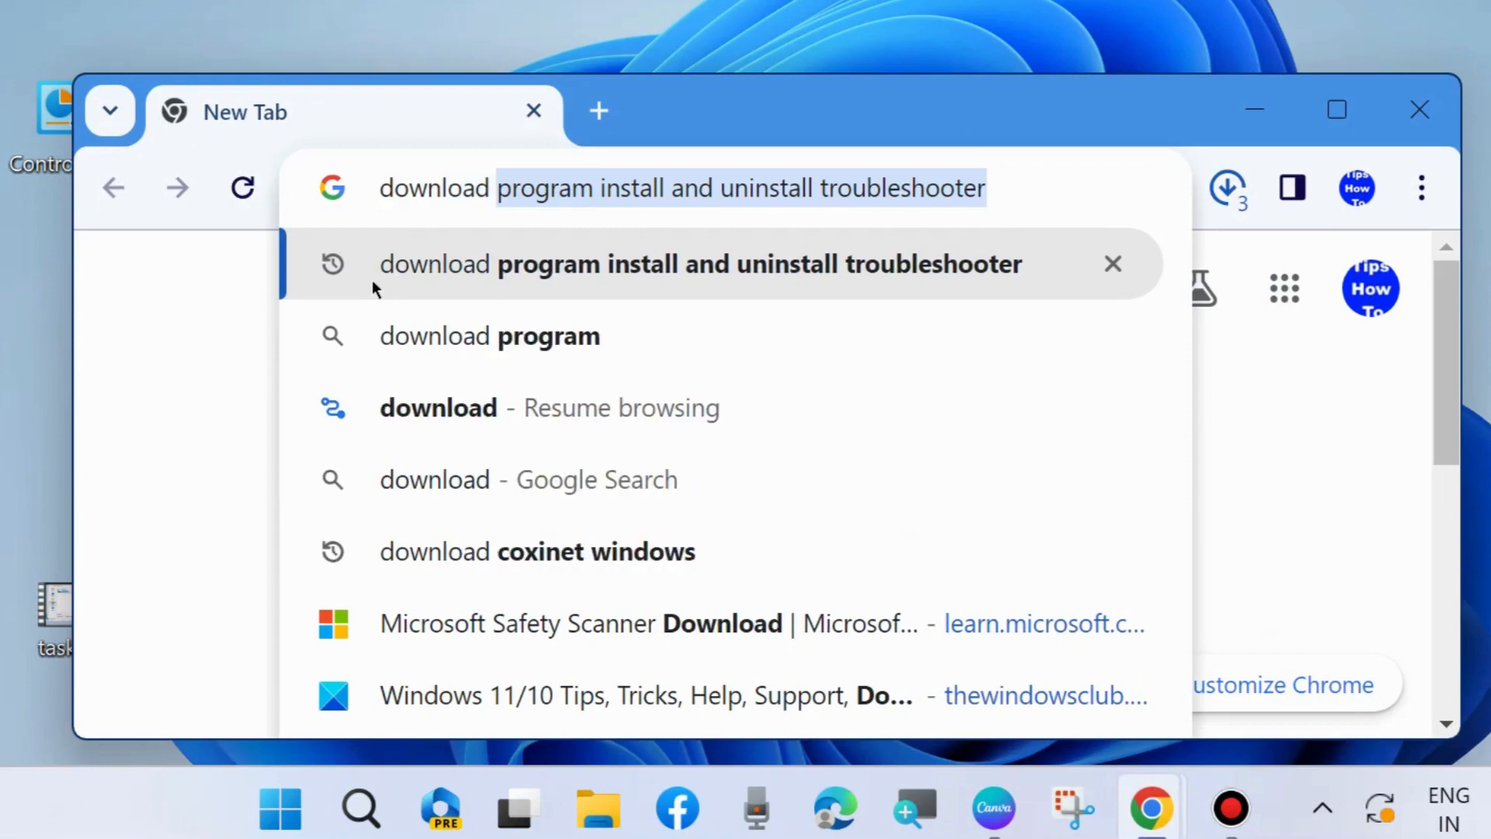
mouse_move(823, 273)
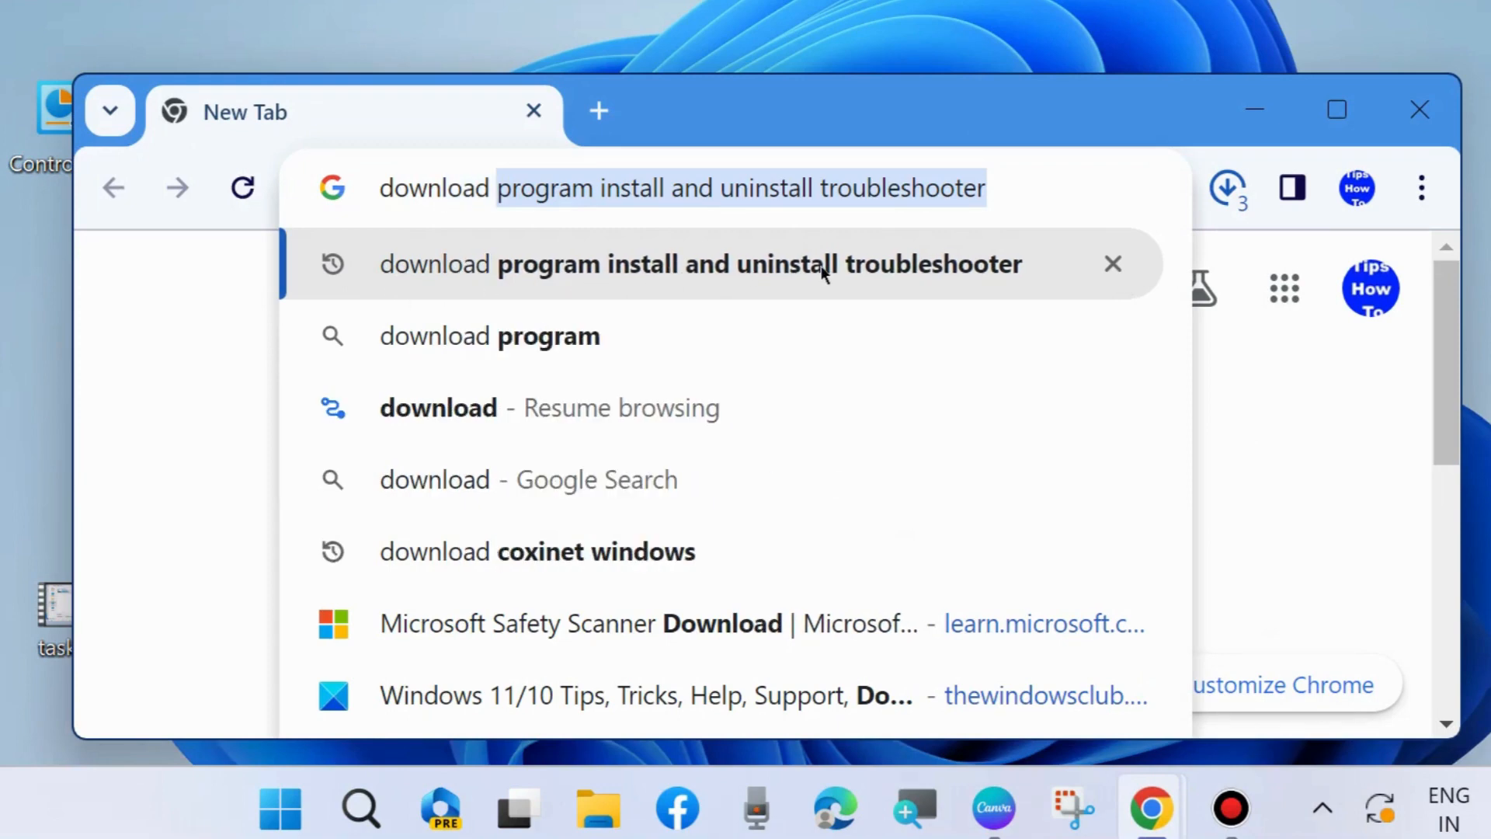
left_click(695, 264)
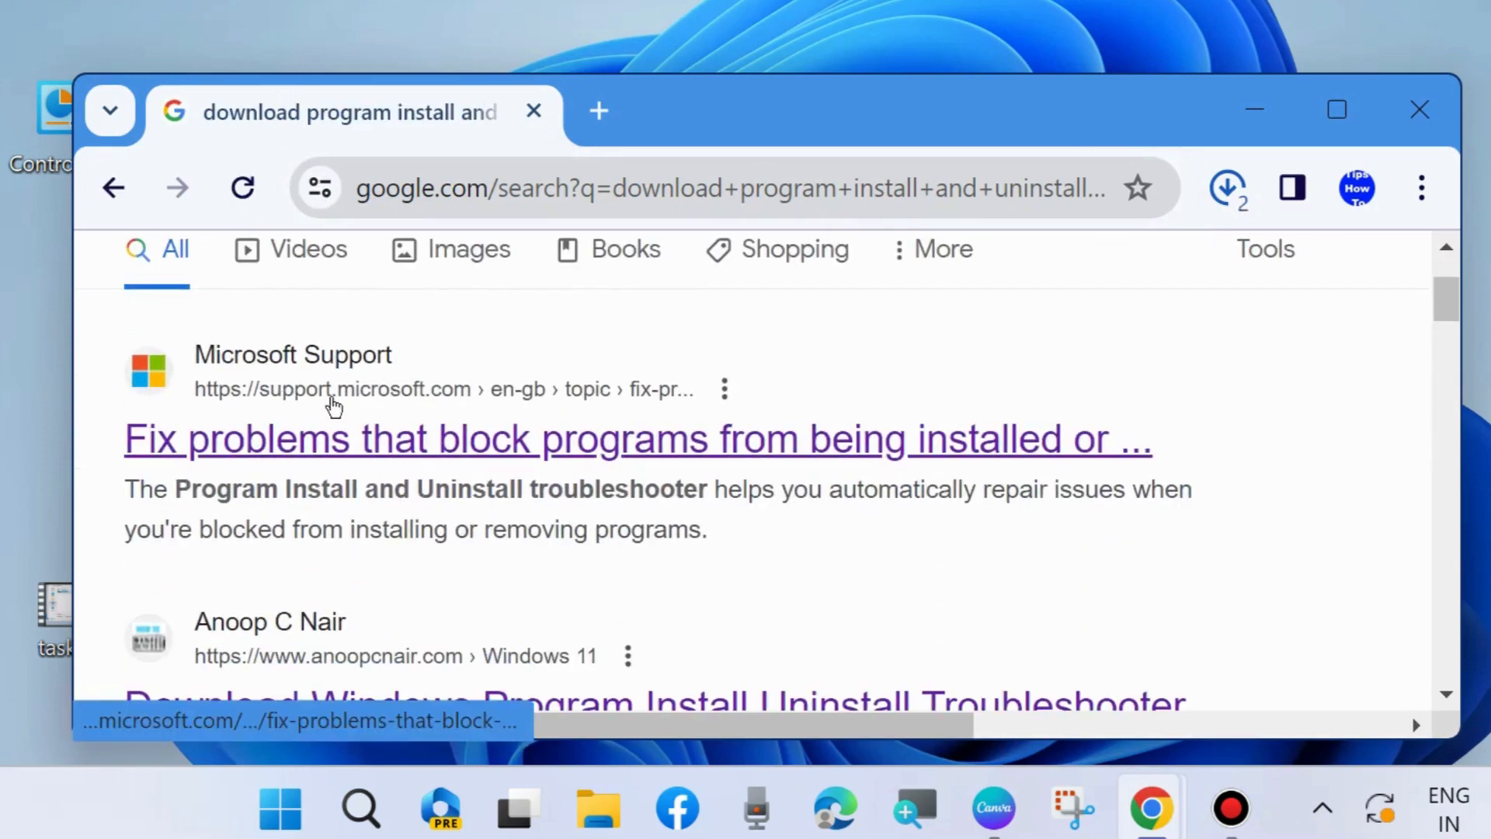
left_click(637, 438)
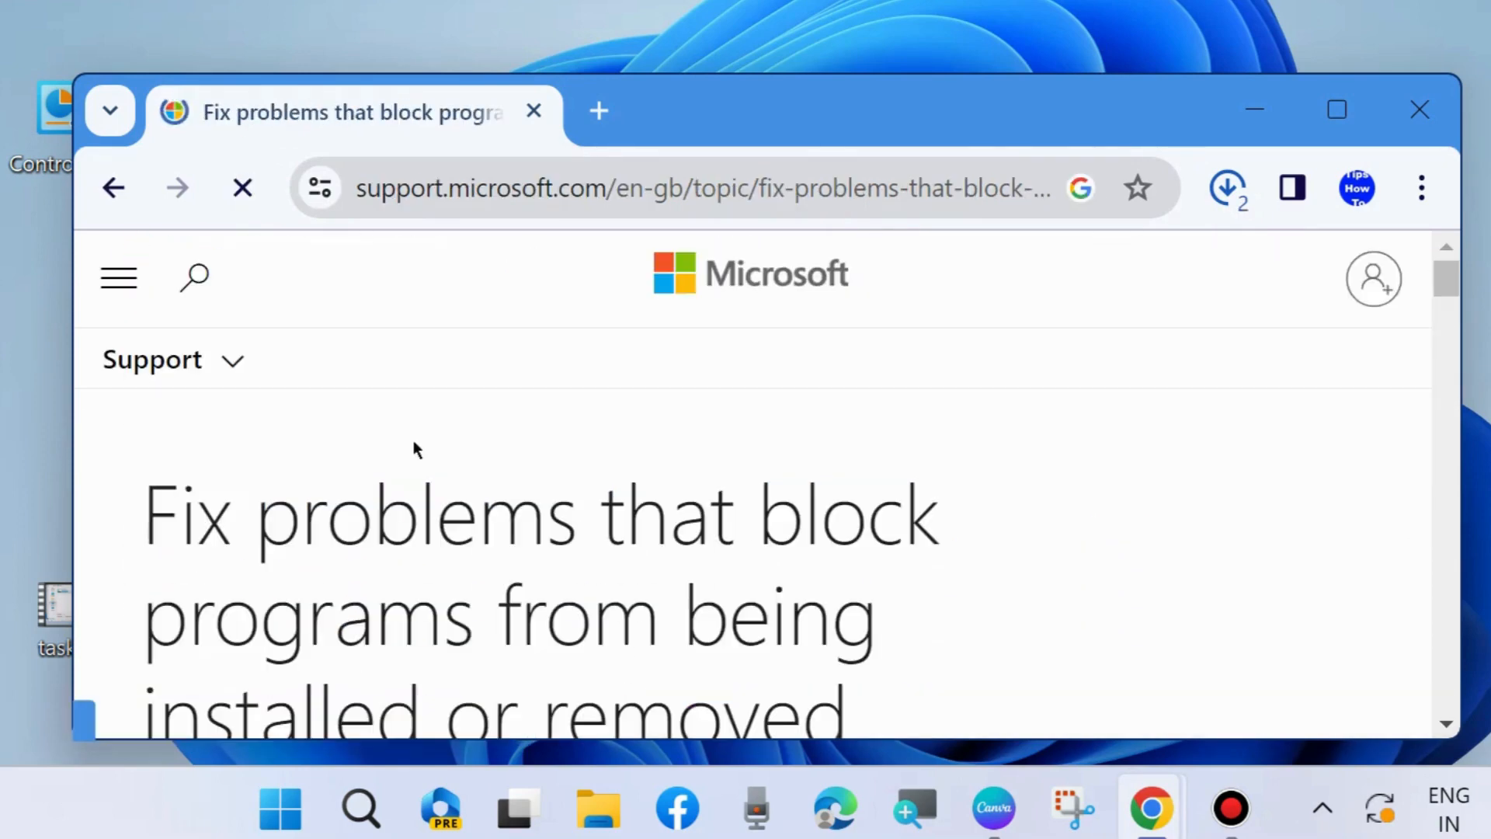
scroll("down", 3)
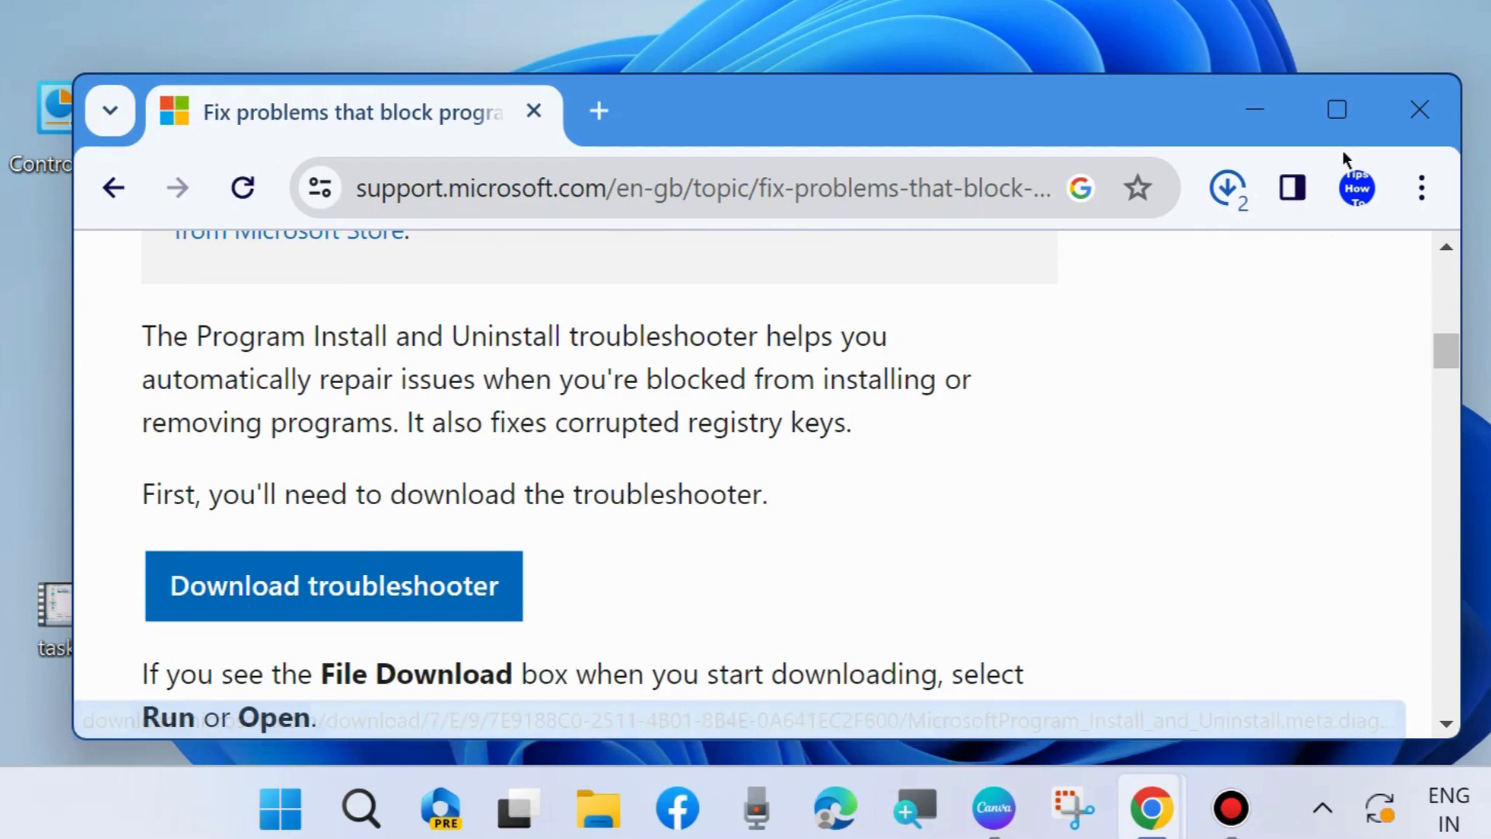
left_click(1225, 188)
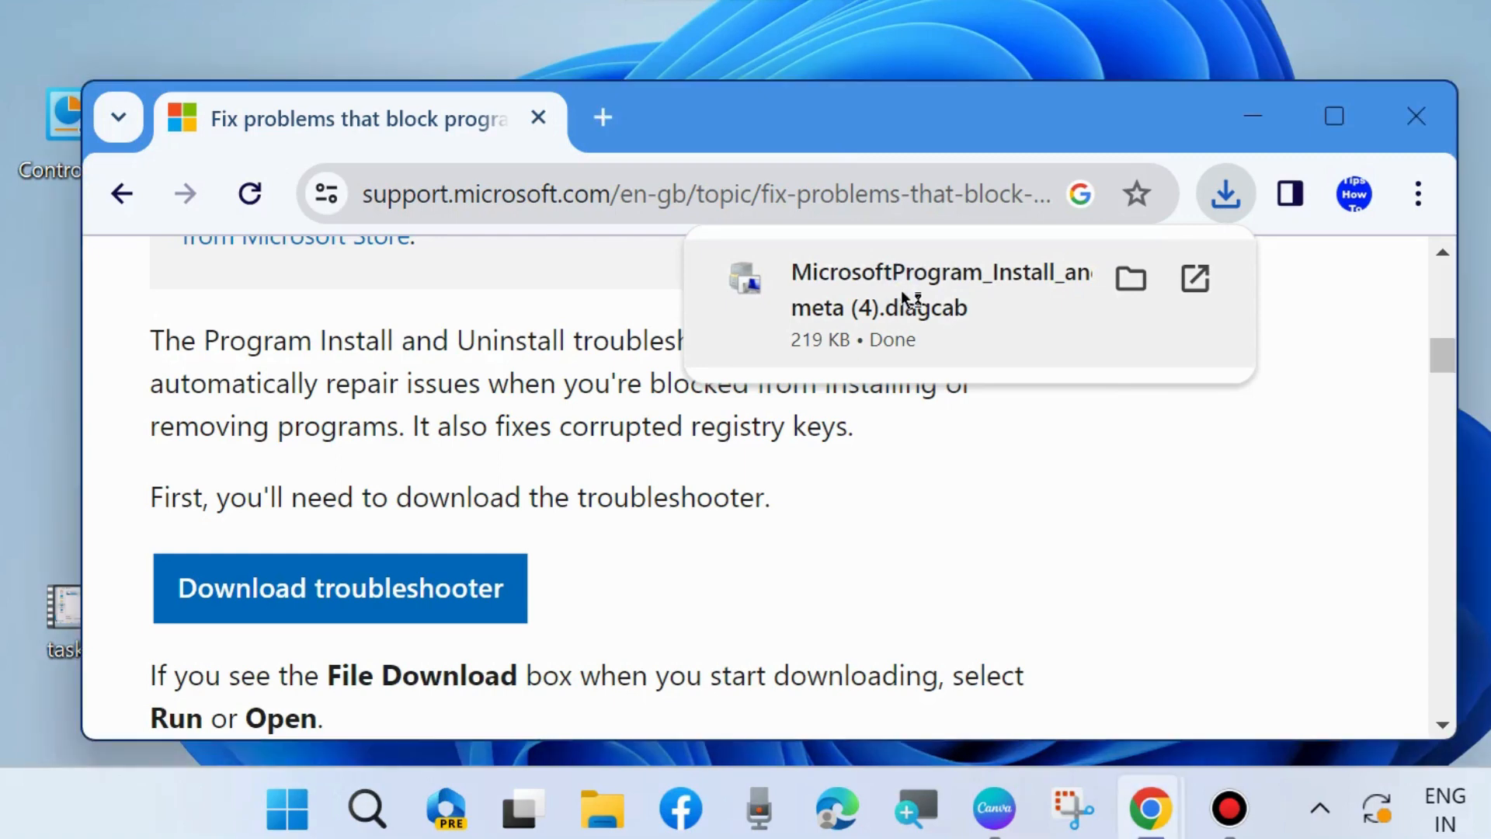
Run the downloaded diagcab with Apply repairs automatically kept on under Advanced.
double_click(941, 289)
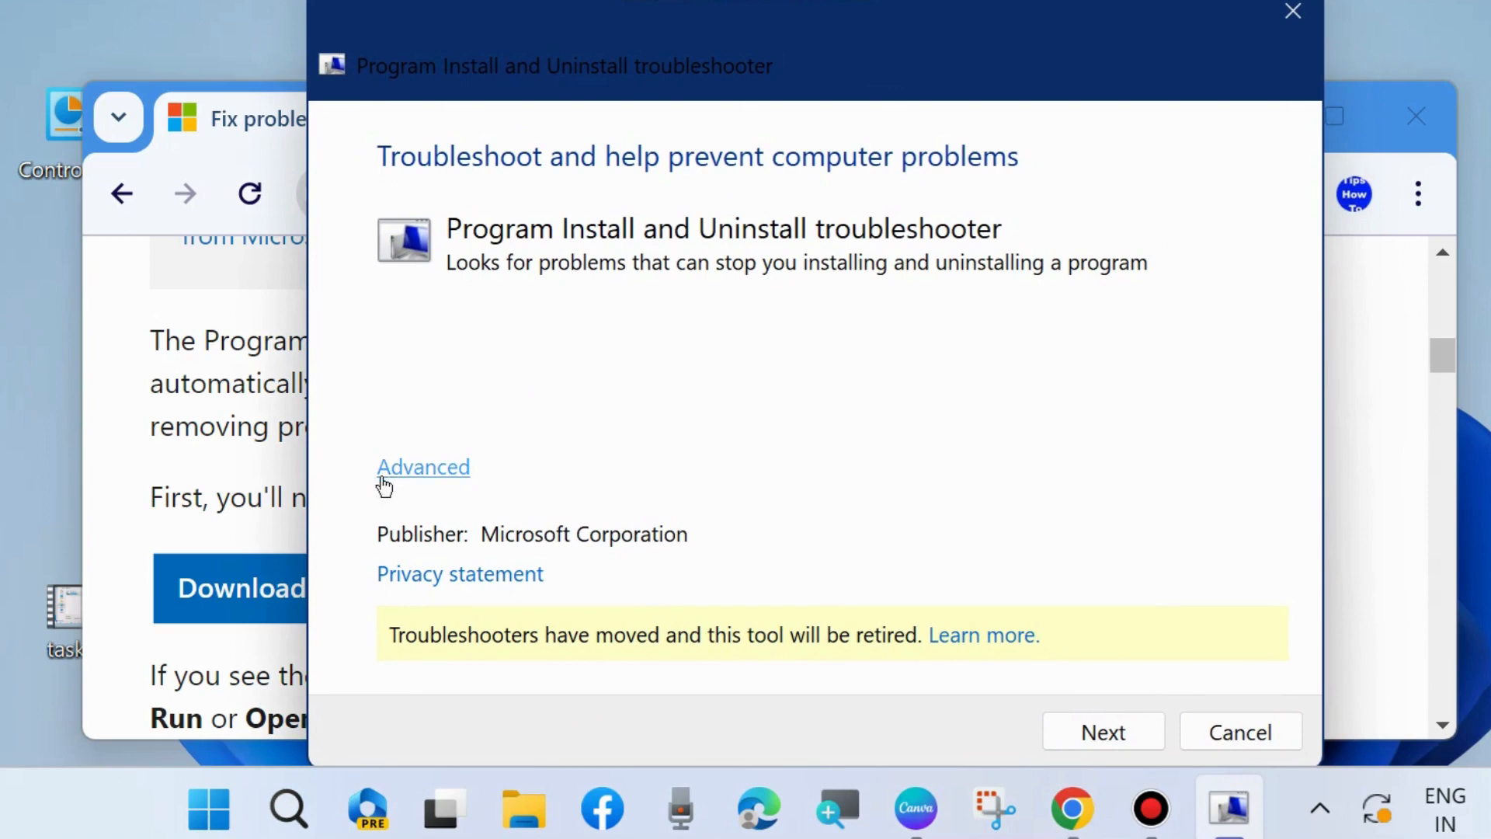
left_click(423, 466)
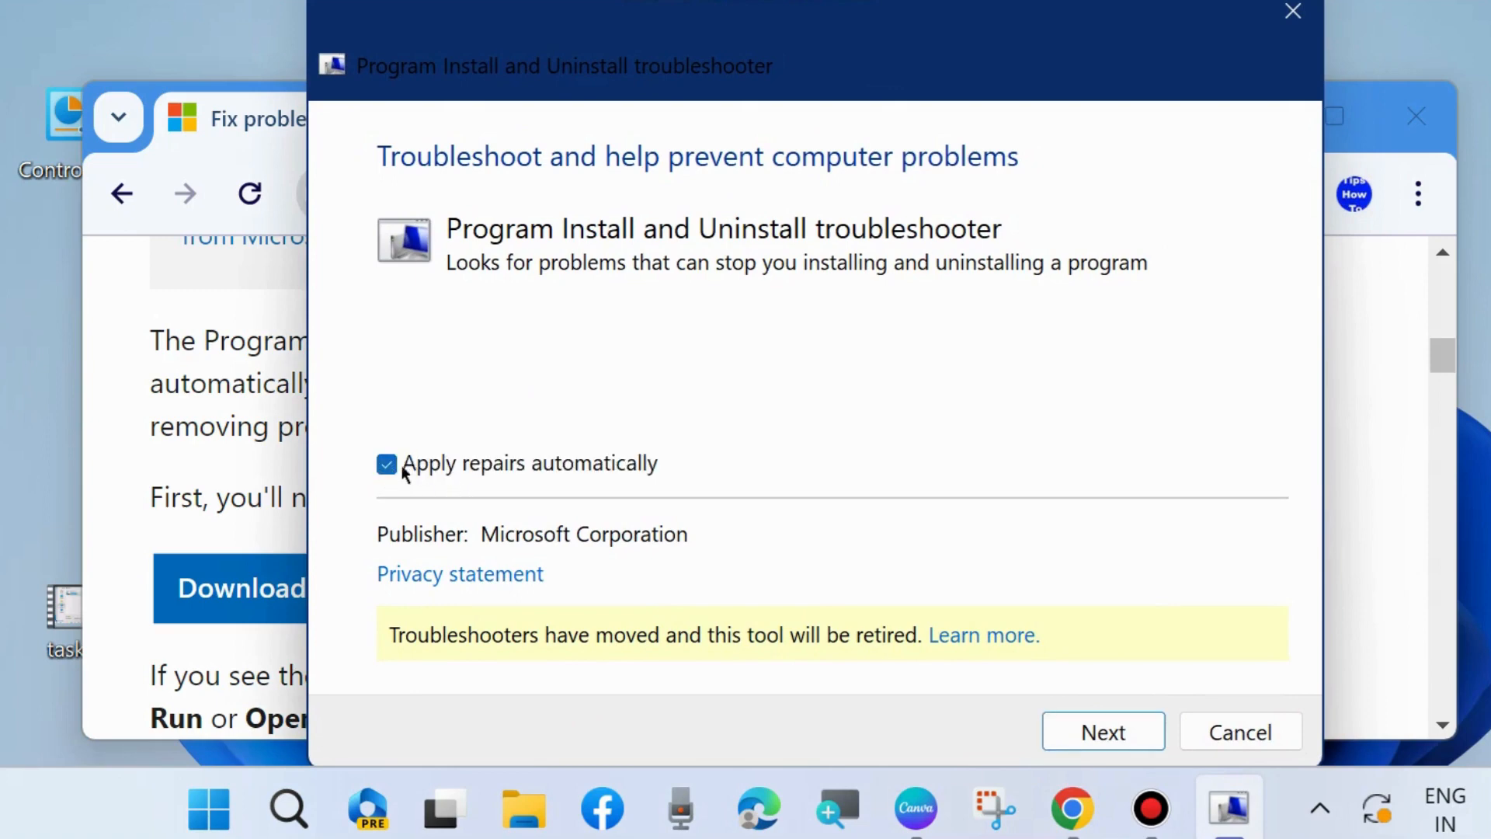
left_click(1103, 732)
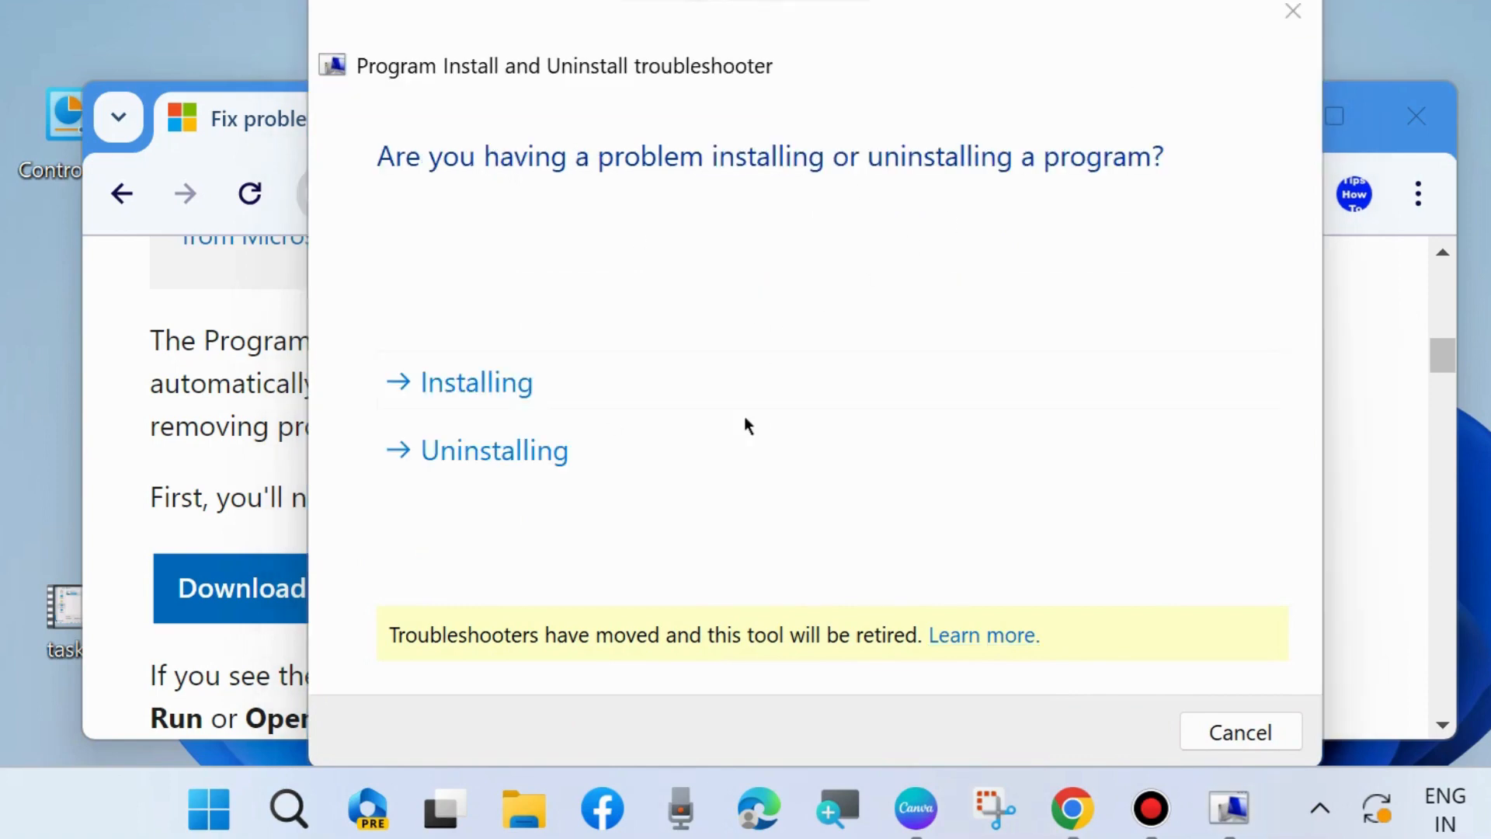
mouse_move(514, 370)
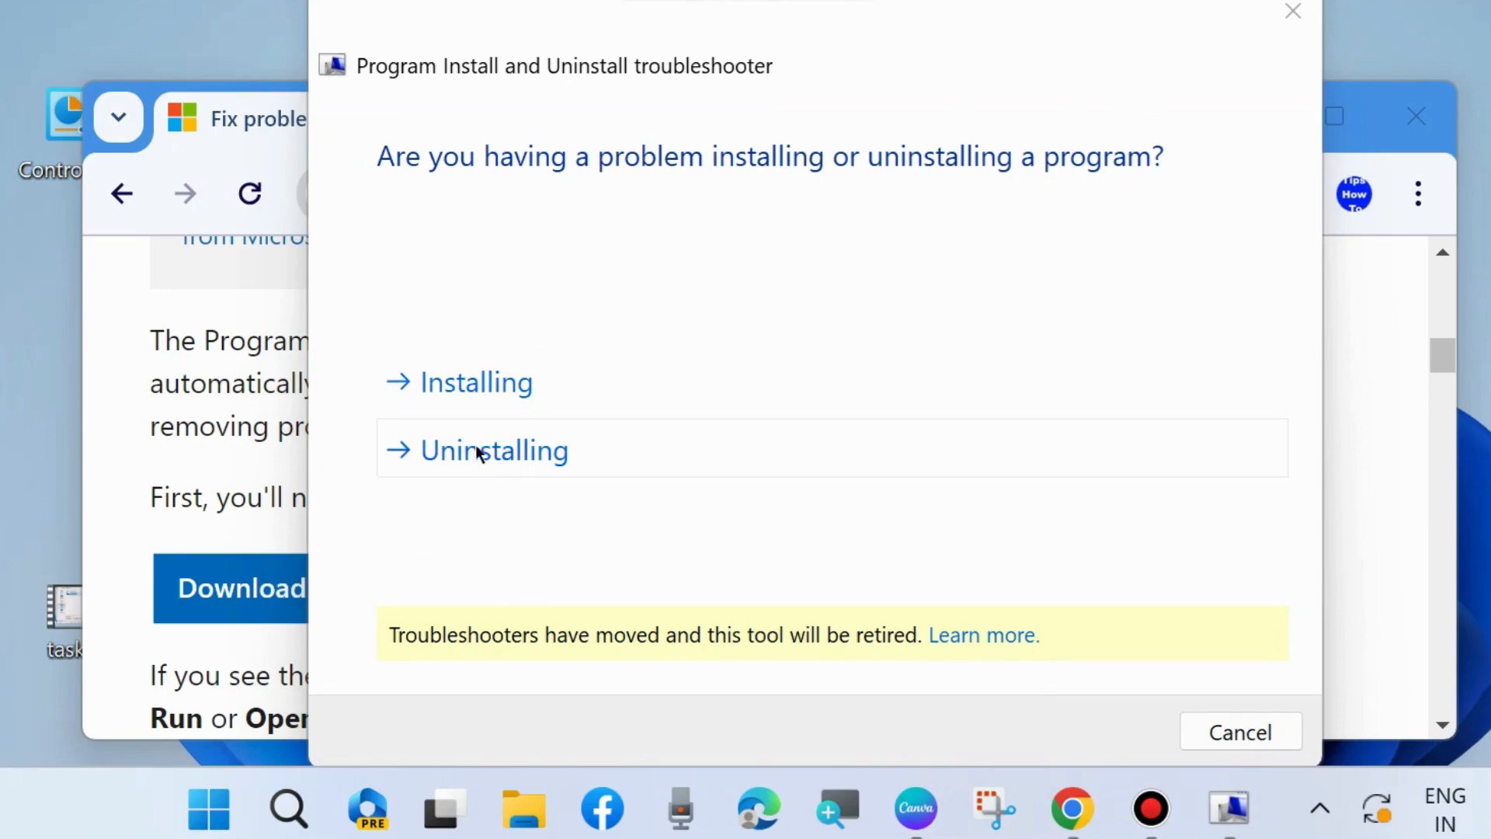
mouse_move(475, 382)
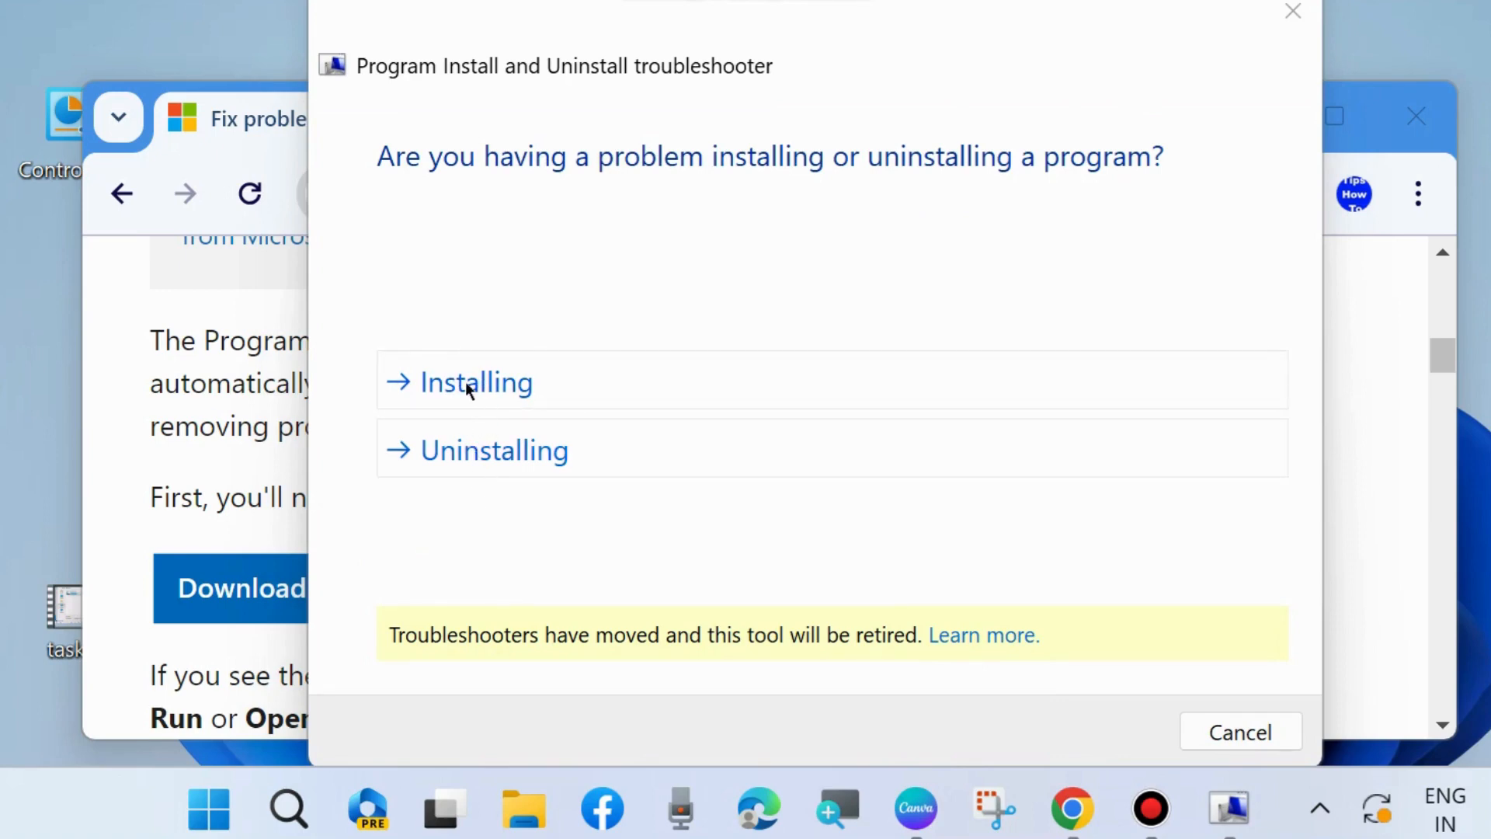
Choose Installing as the problem type and select Not Listed from the program list.
left_click(476, 382)
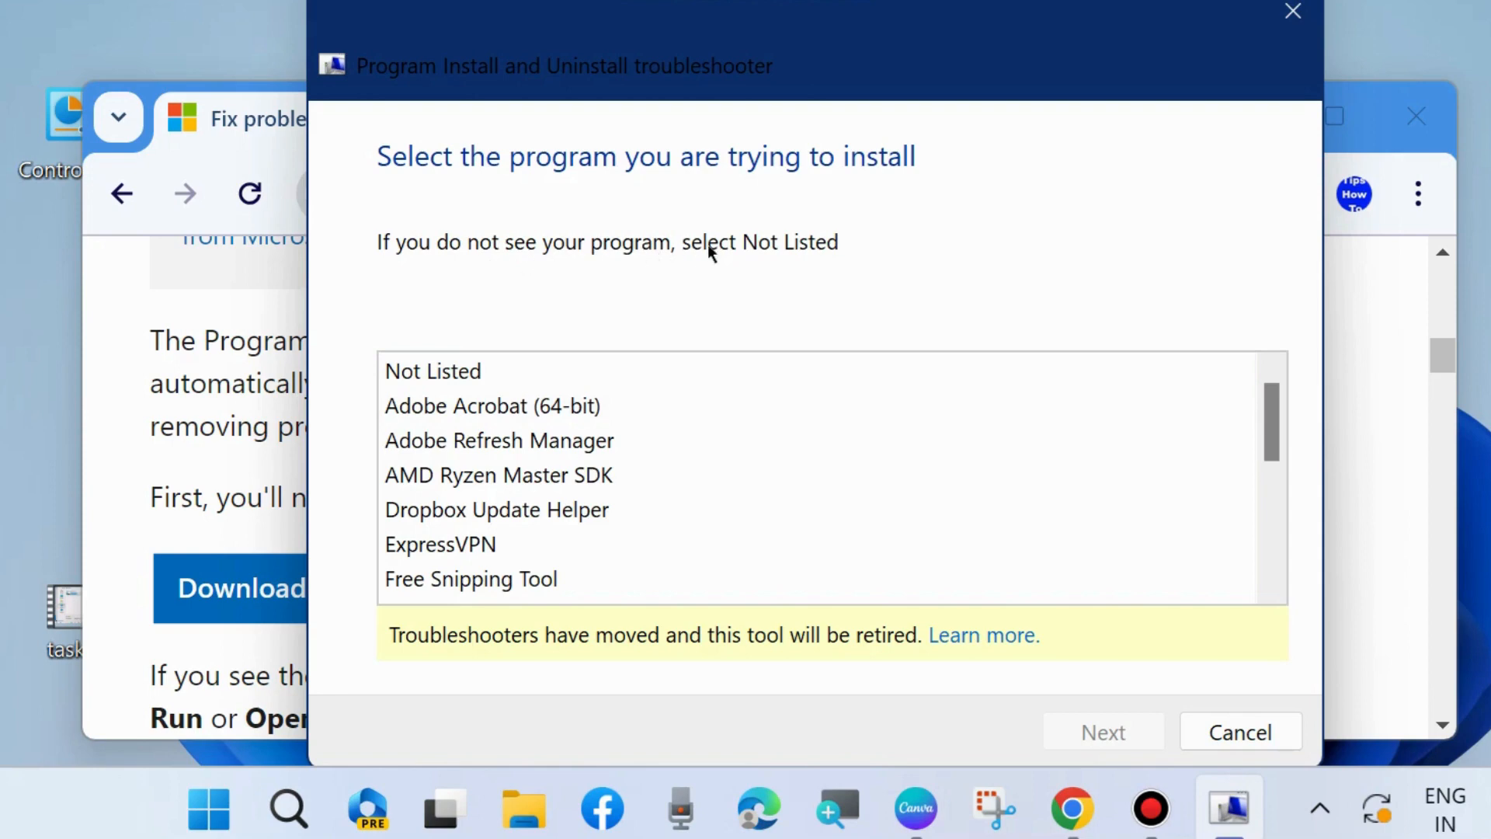
mouse_move(547, 439)
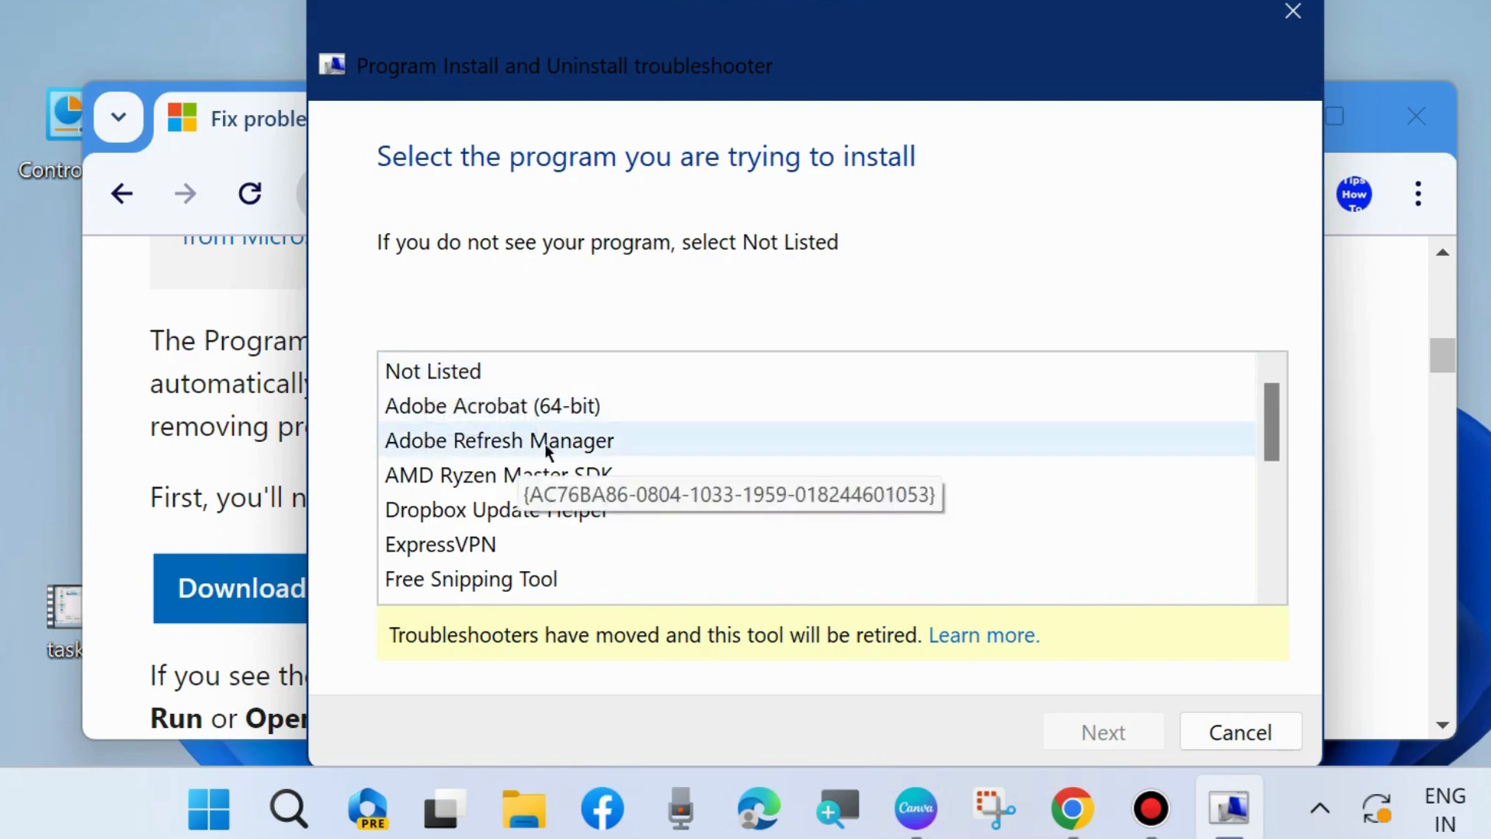
scroll("down", 3)
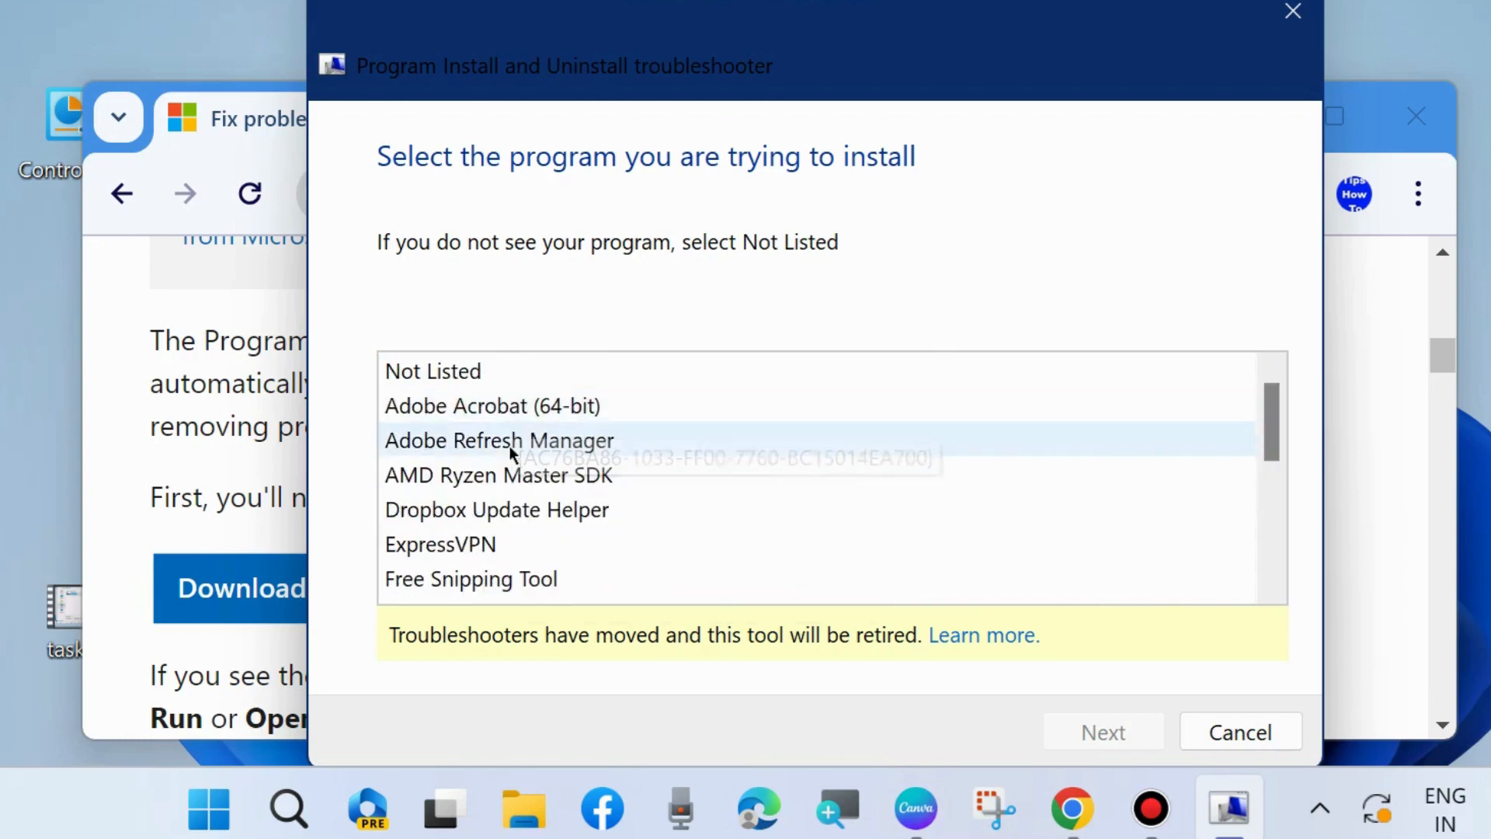
left_click(434, 371)
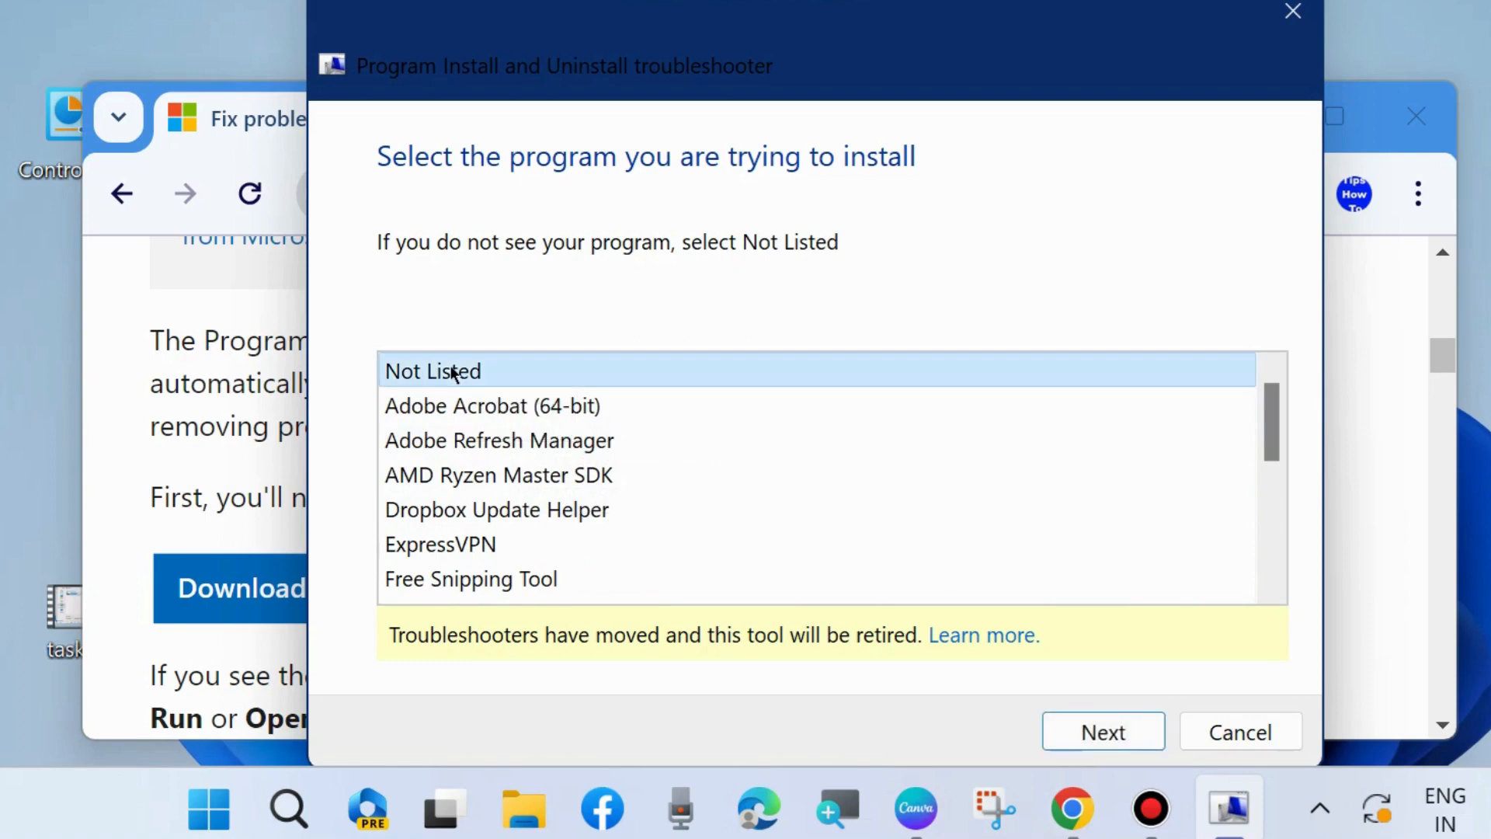
Run the installing scan, which couldn't identify the problem, and close the troubleshooter.
left_click(1103, 732)
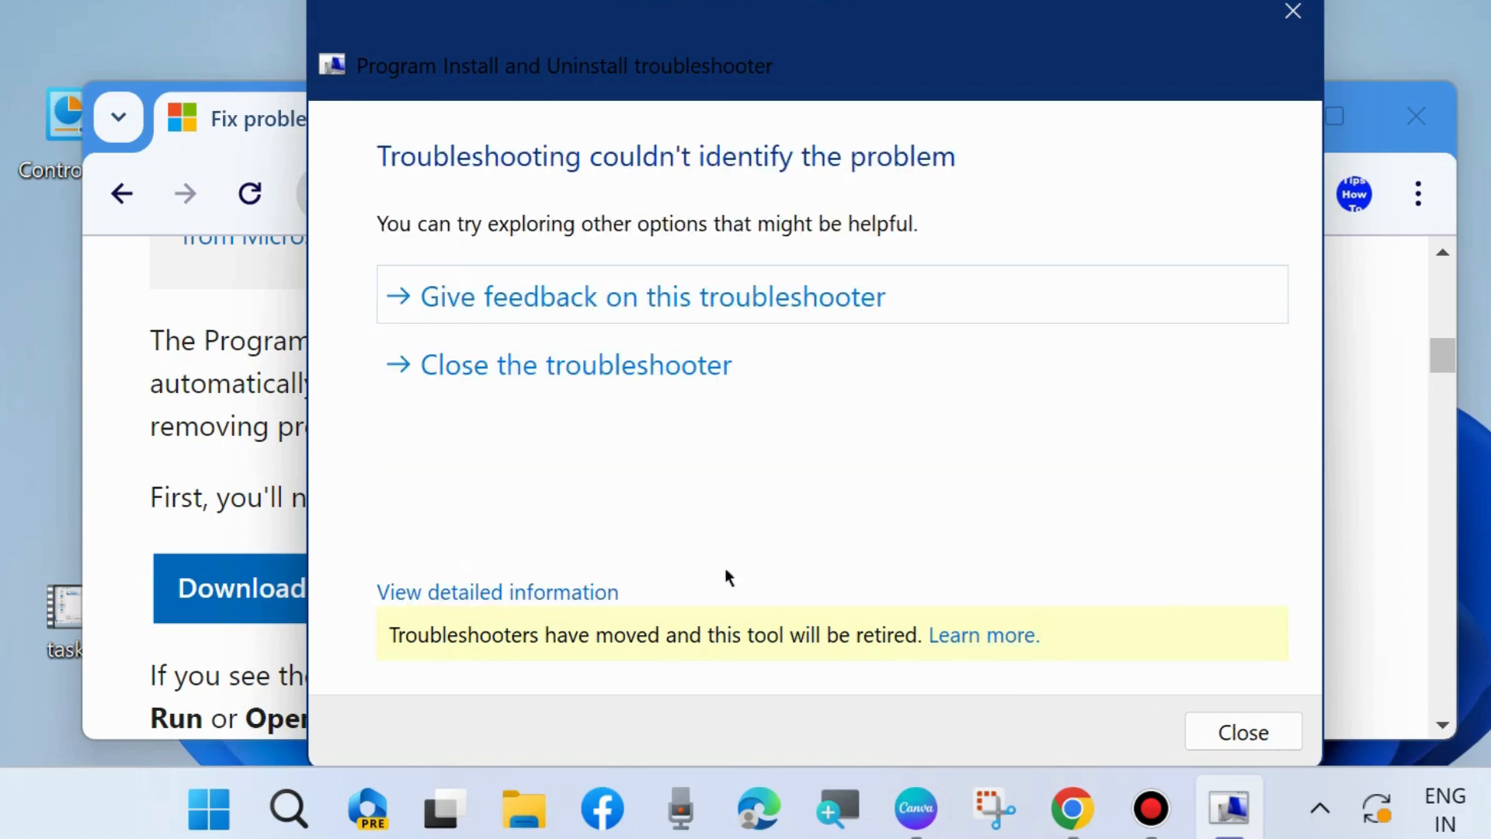
mouse_move(531, 371)
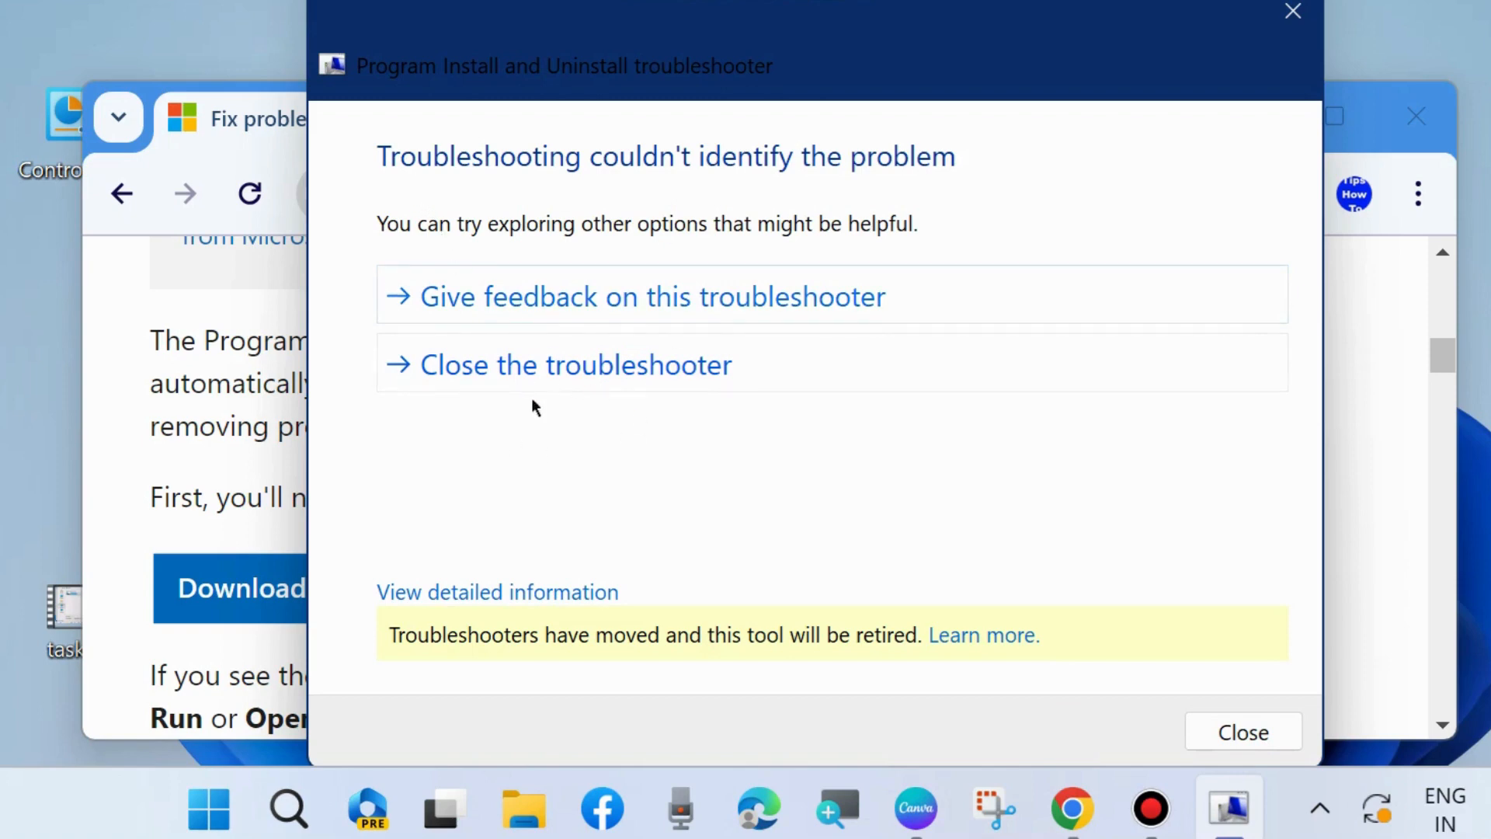
mouse_move(503, 450)
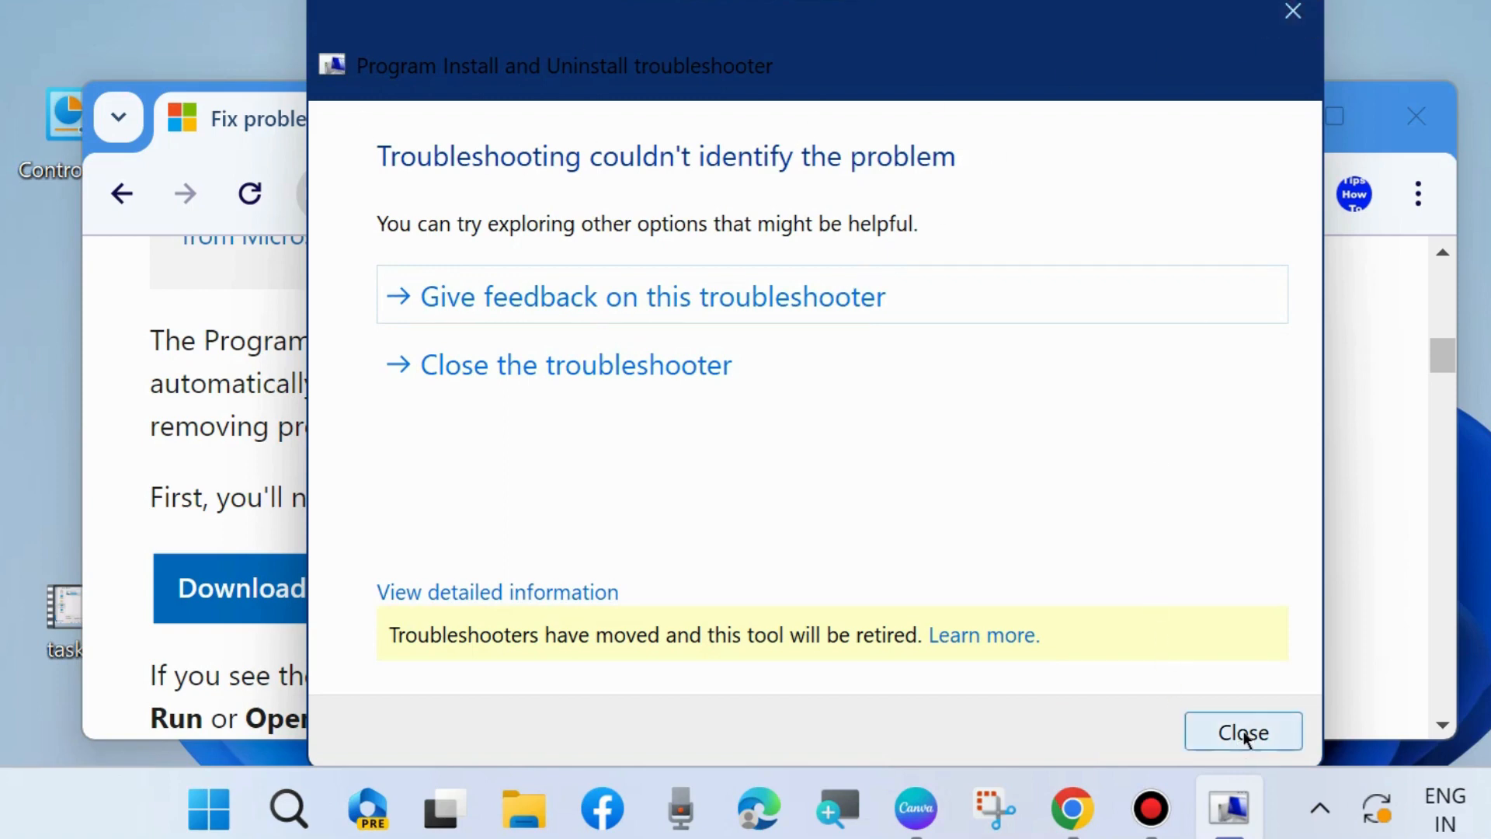
left_click(1243, 732)
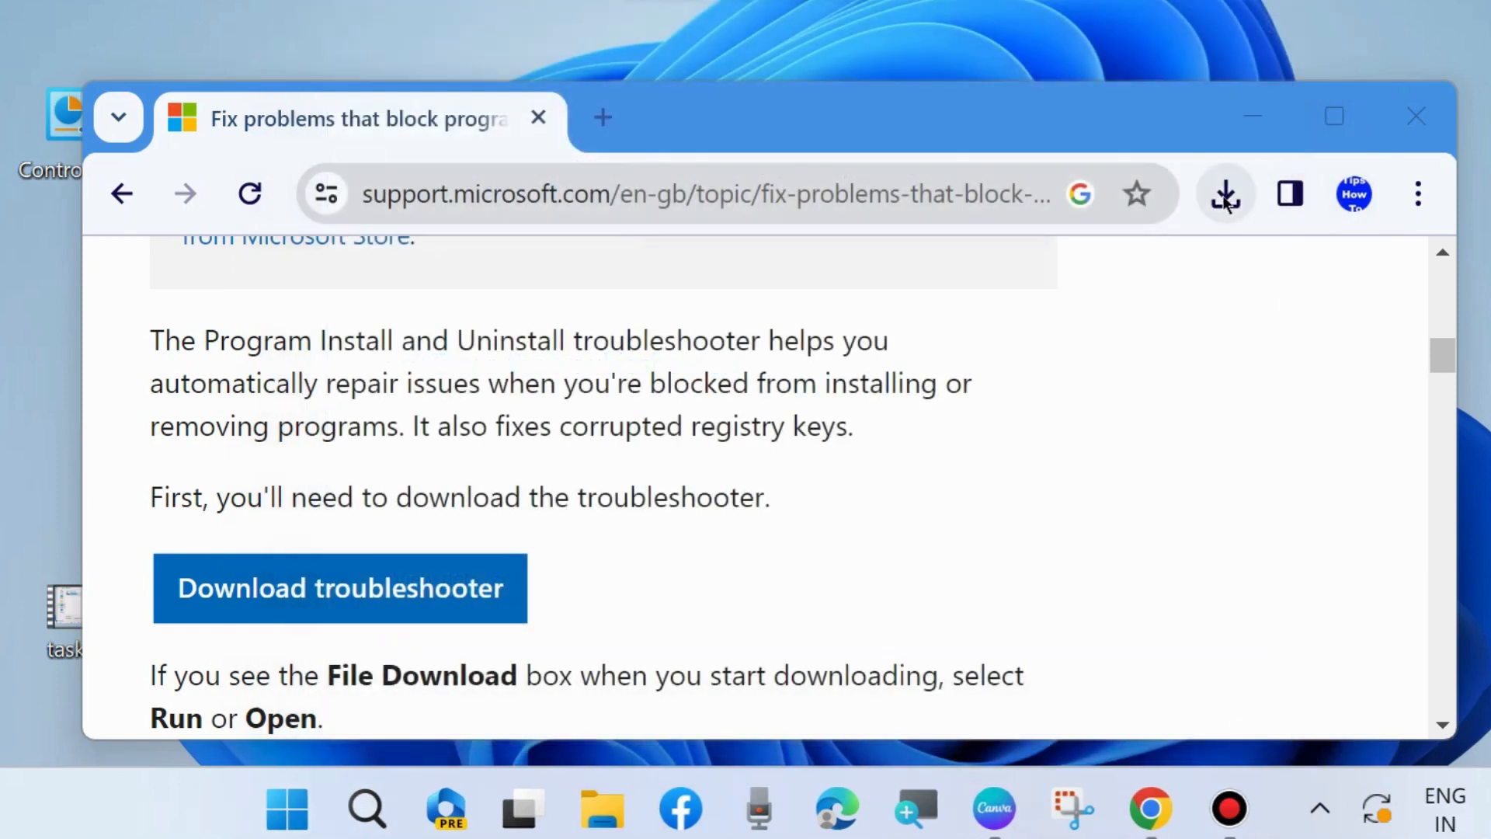
Relaunch the troubleshooter from Chrome's downloads, choose Uninstalling, and browse the program list.
left_click(1225, 195)
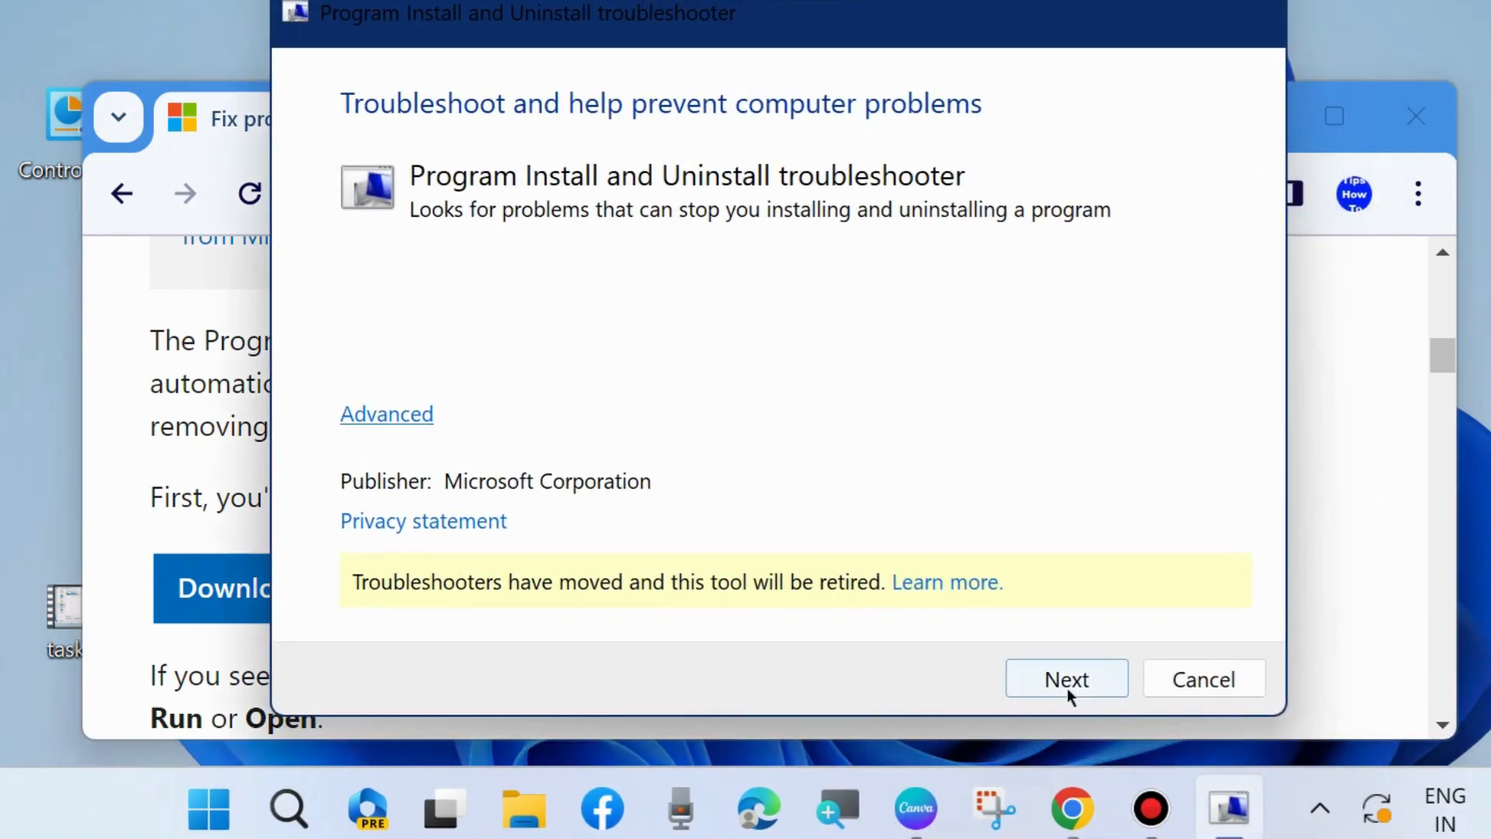
left_click(1066, 679)
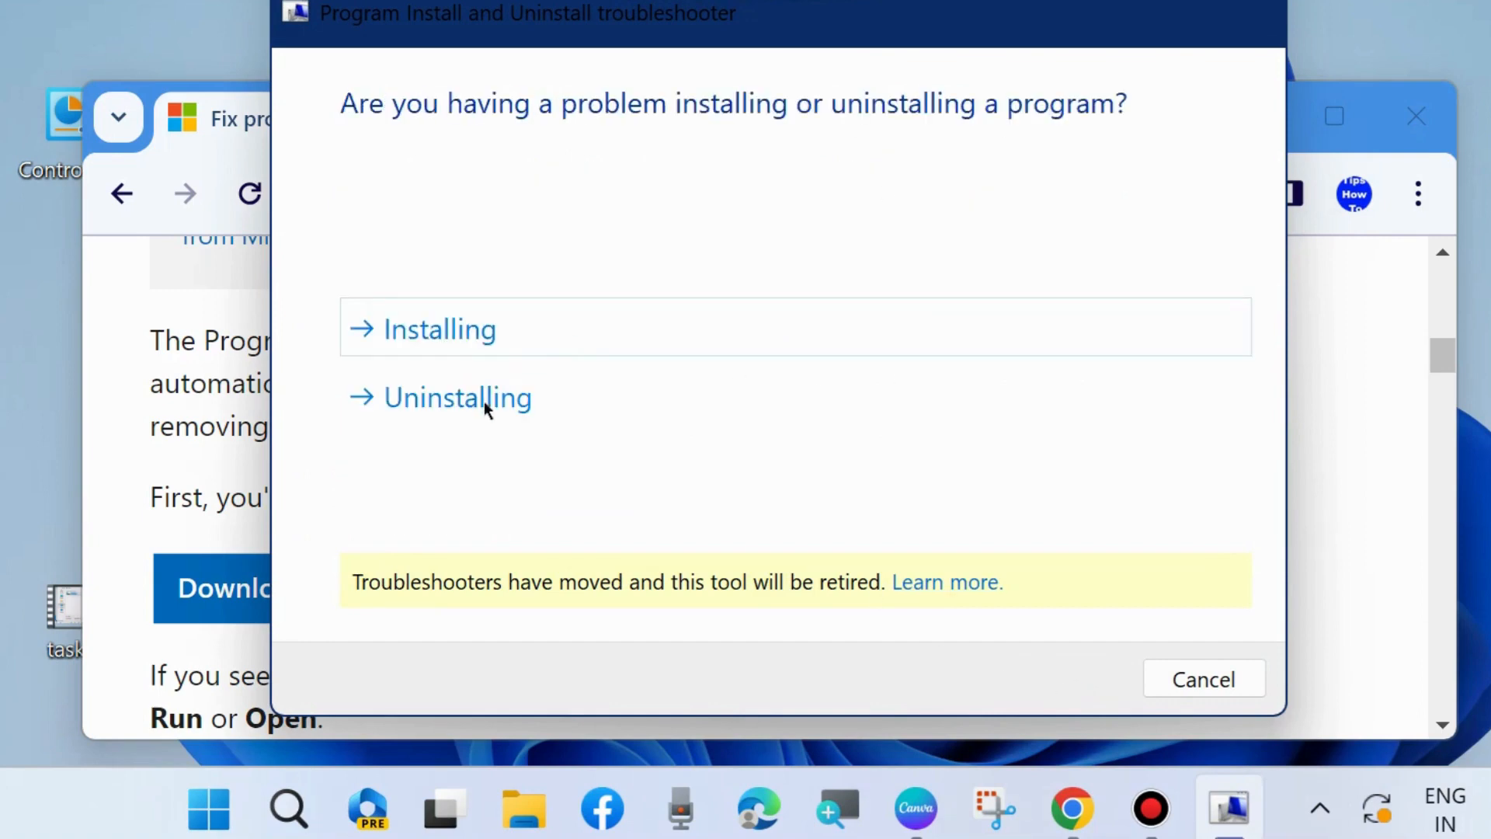
left_click(456, 396)
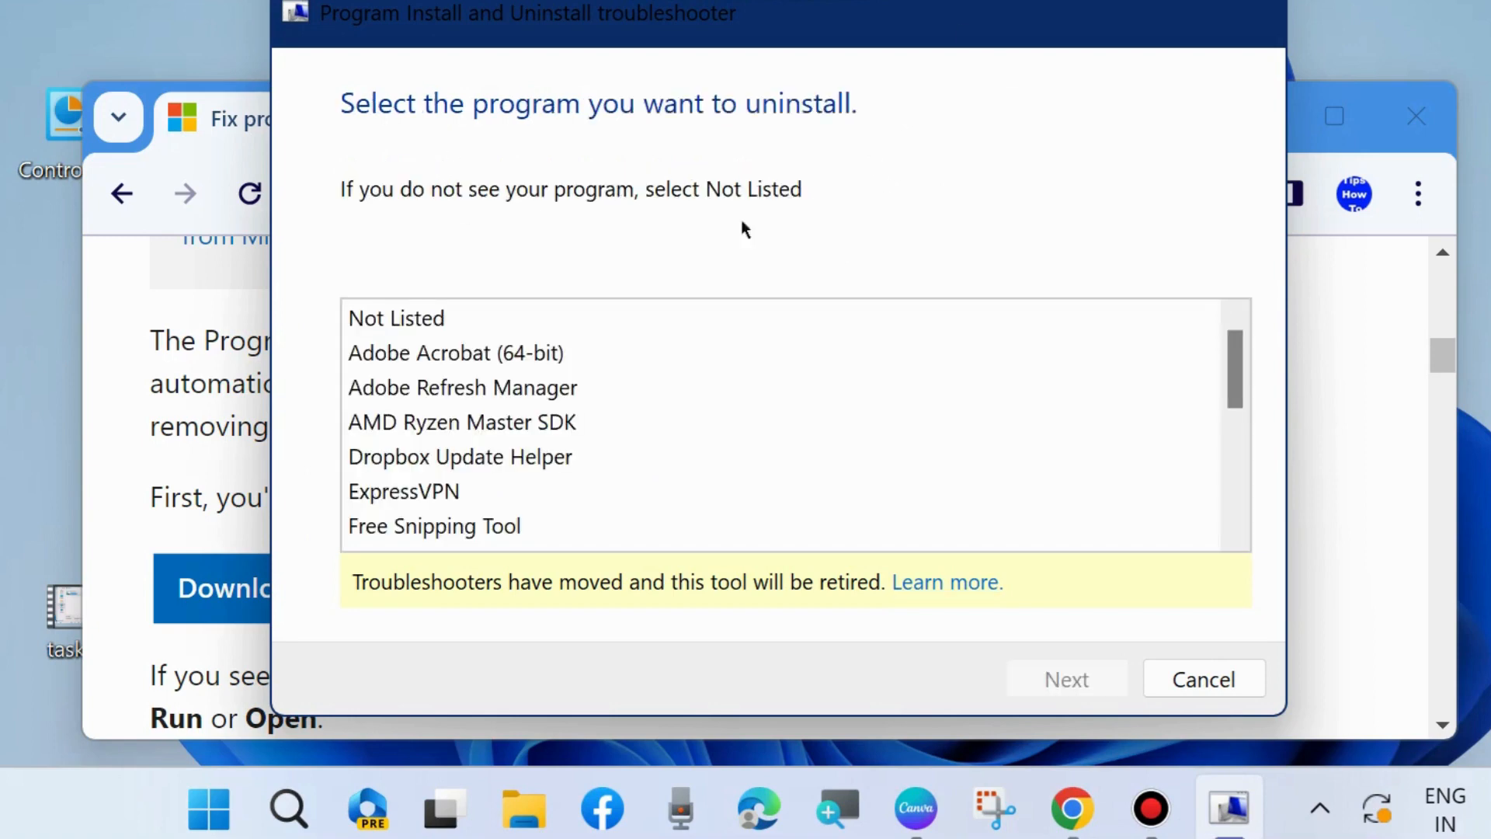
scroll("down", 3)
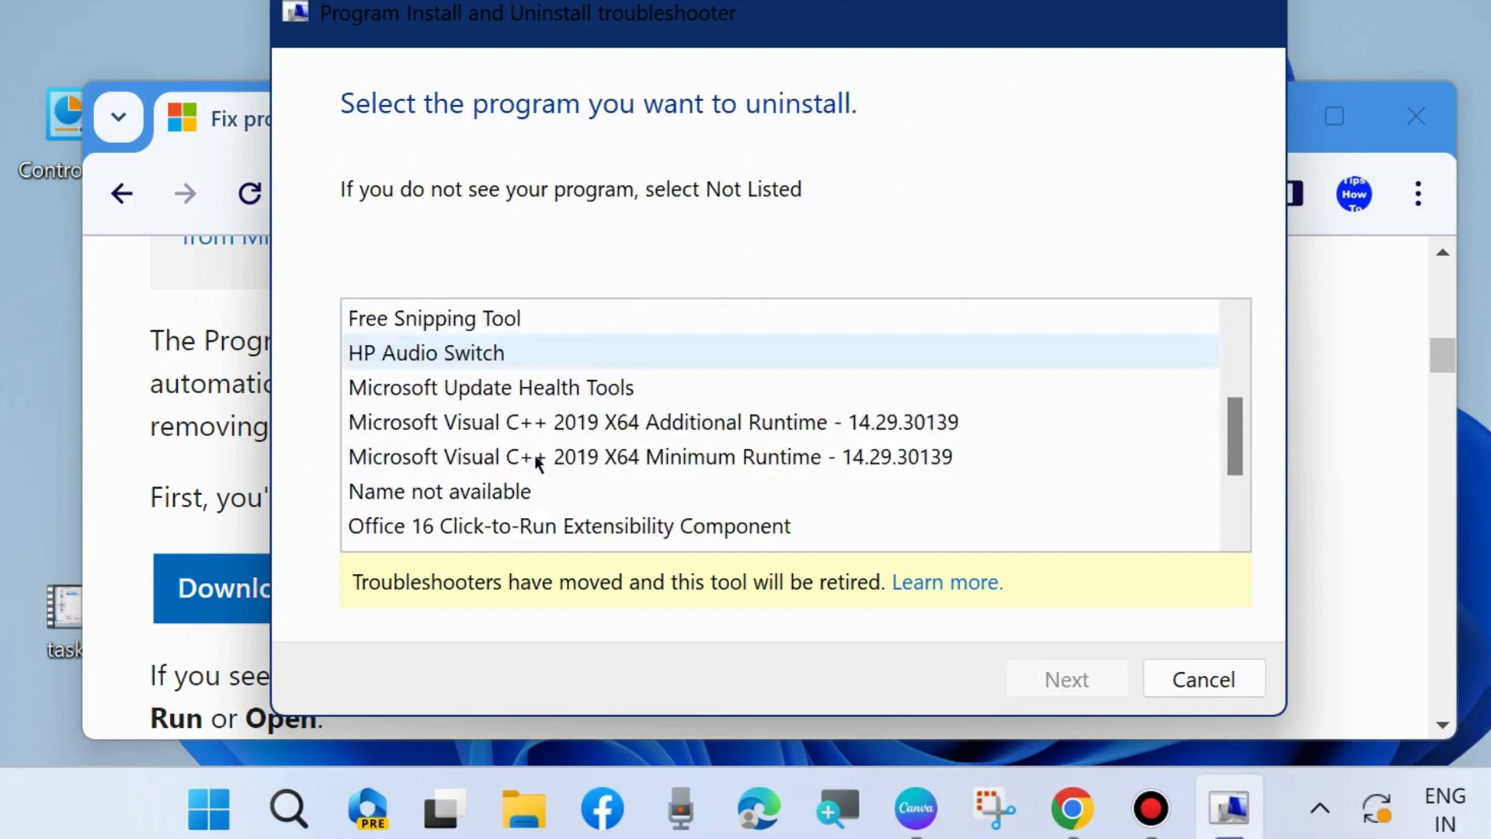
scroll("down", 3)
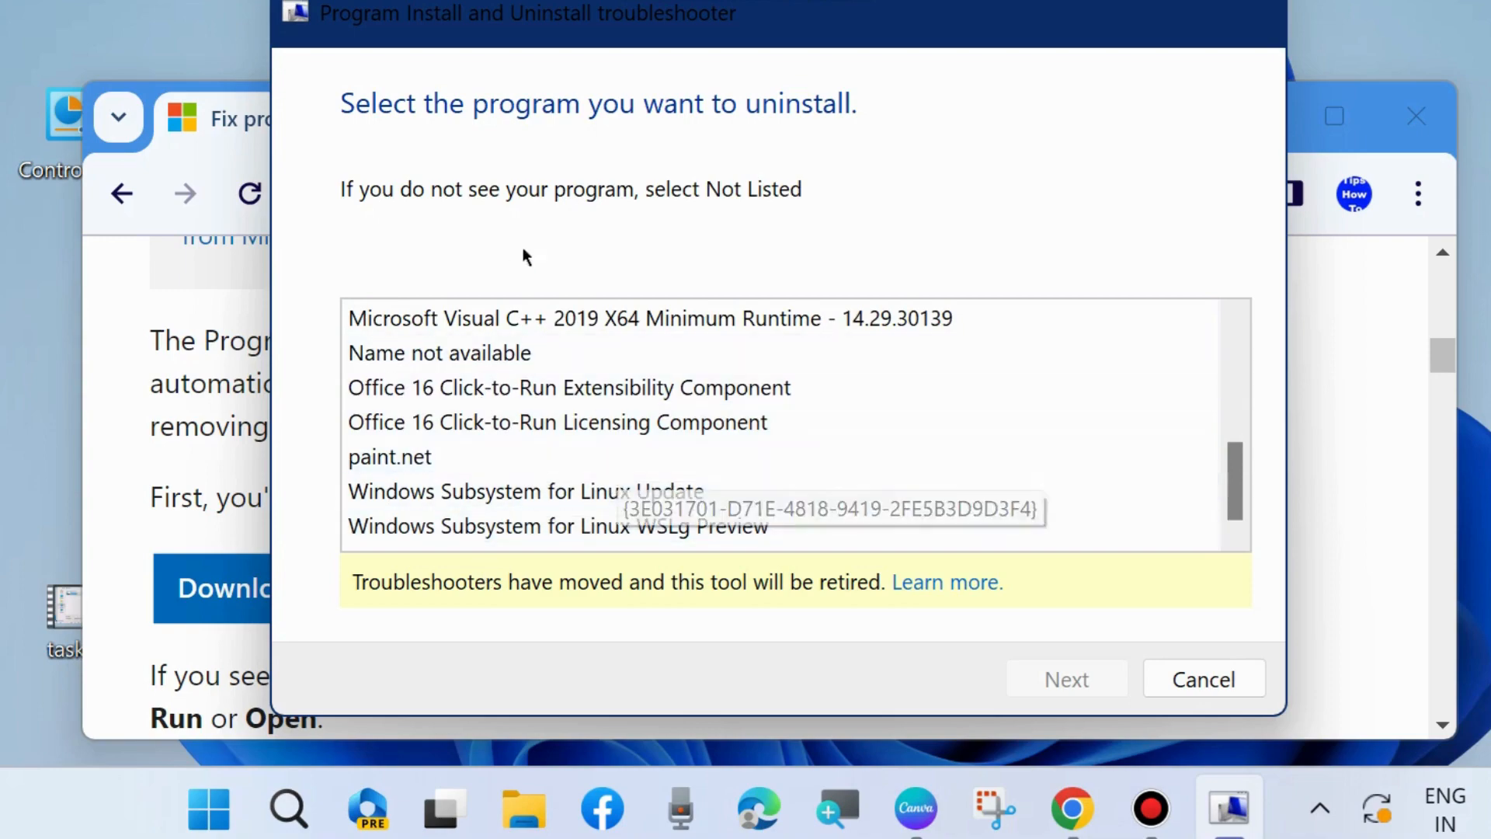